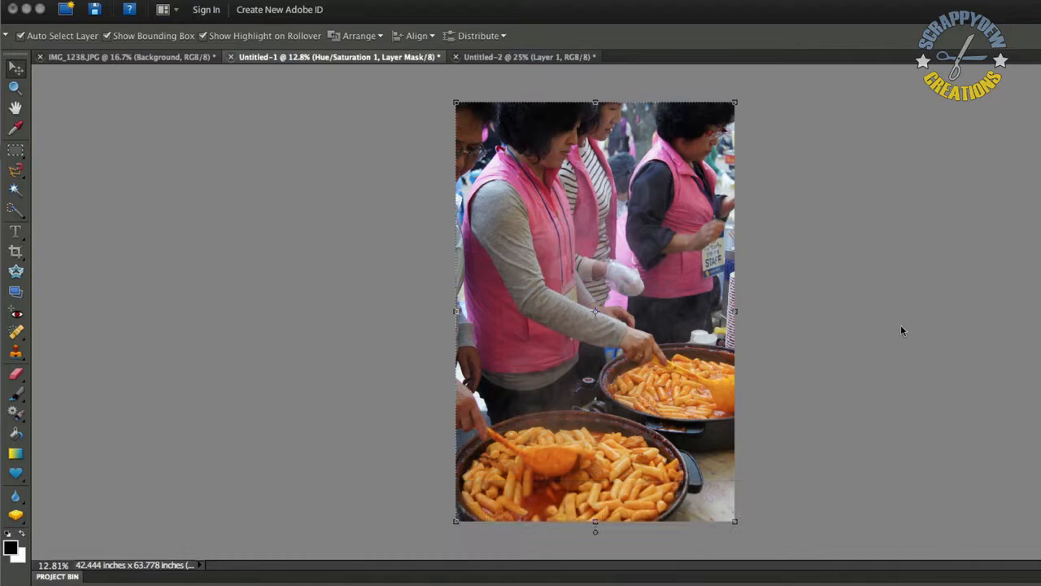
mouse_move(583, 234)
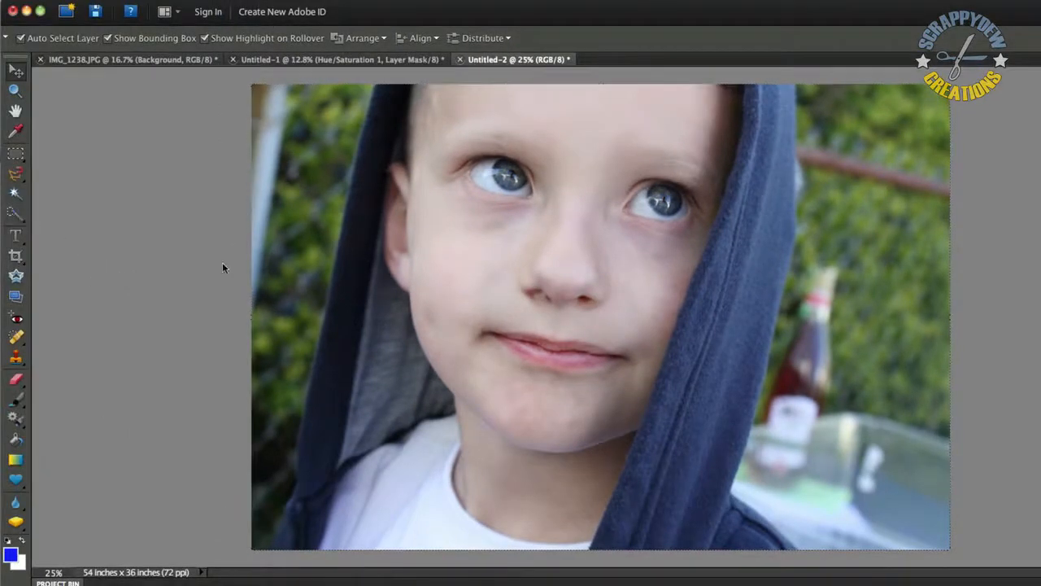
mouse_move(788, 262)
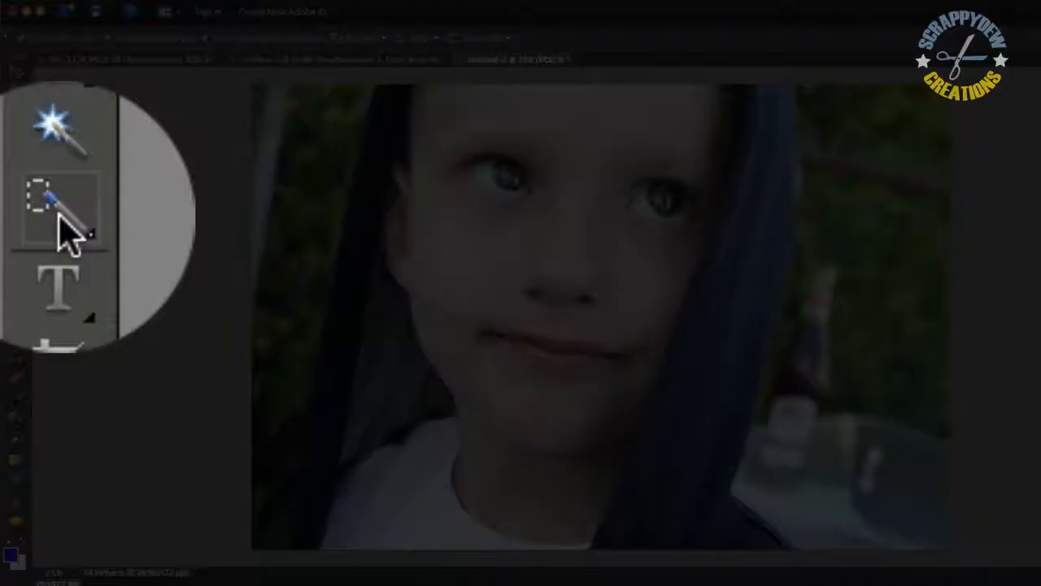
mouse_move(63, 226)
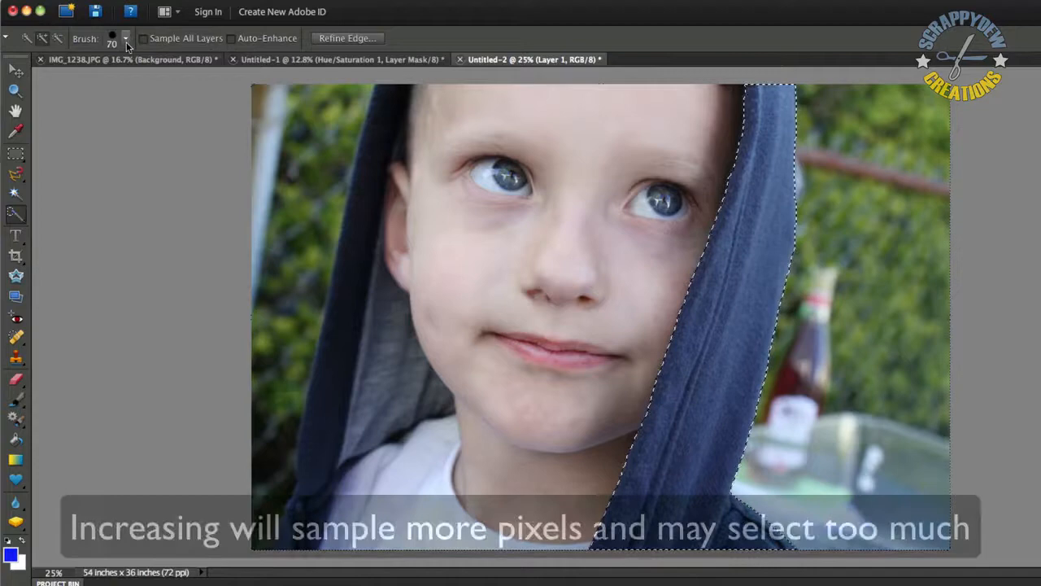
- Enlarge the Quick Selection brush and add the hood's left side and its top to the selection
click(127, 39)
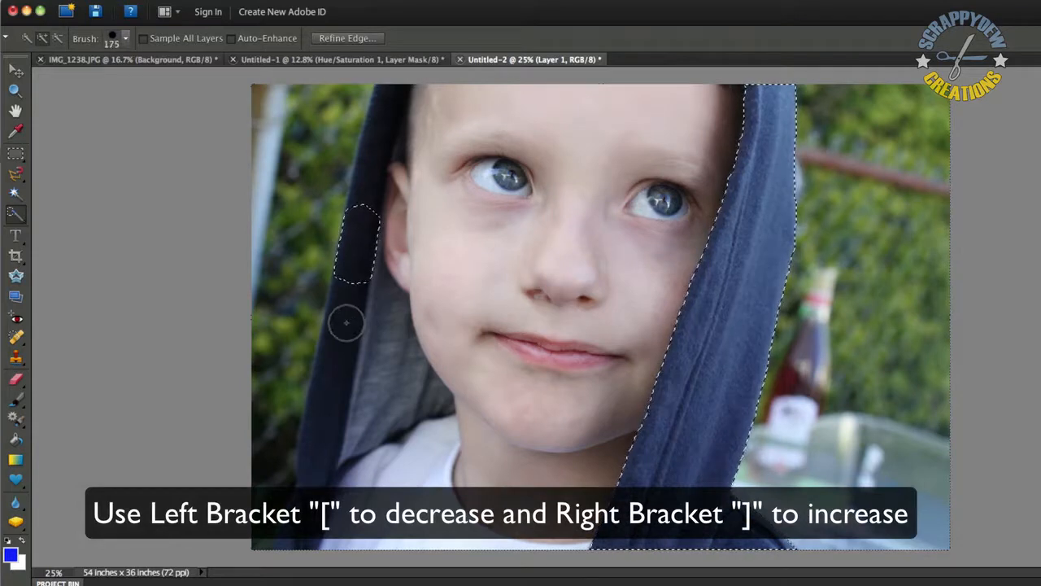
key(])
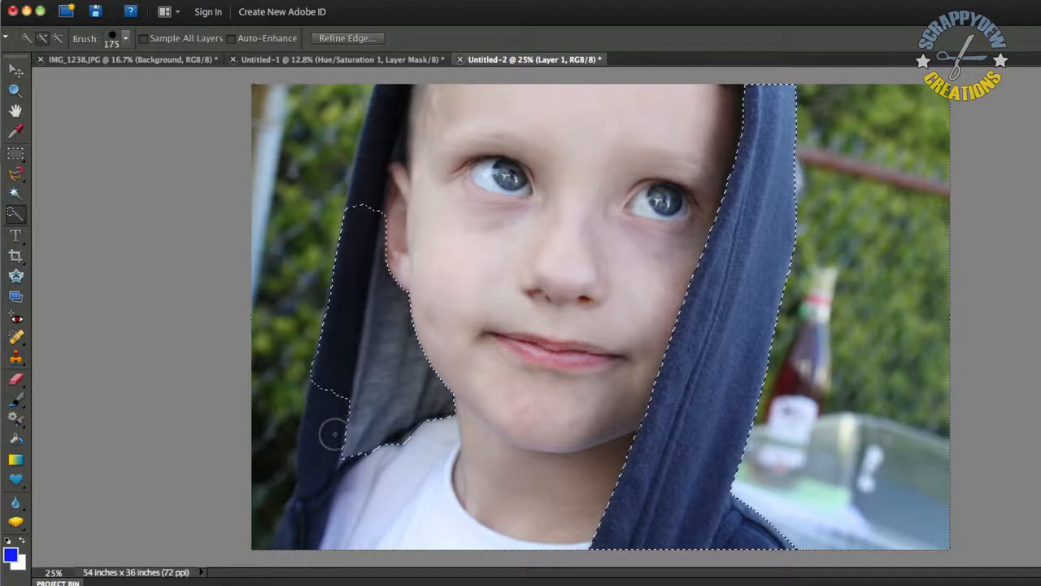
drag(333, 431, 316, 495)
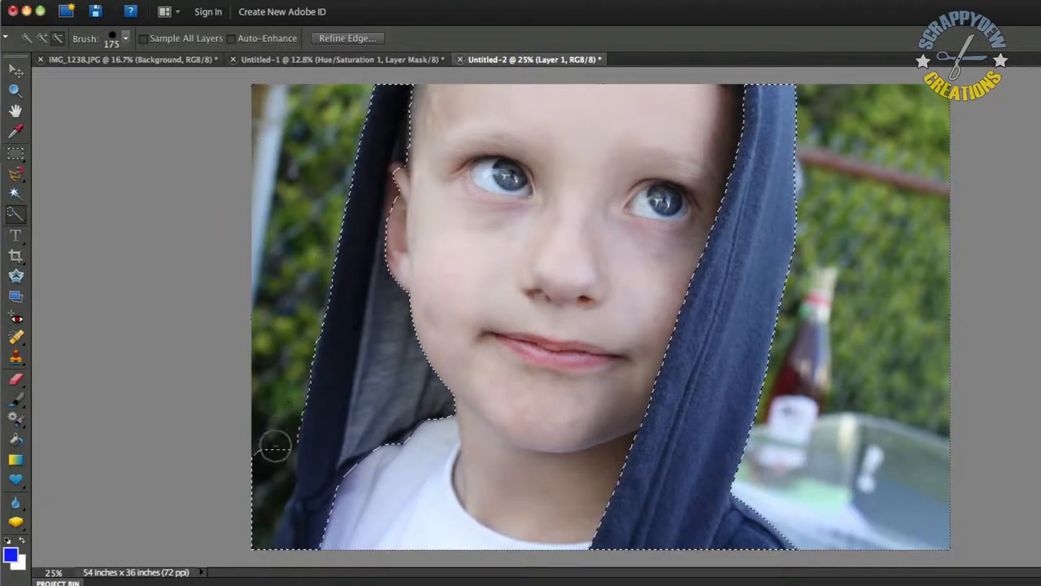
mouse_move(257, 524)
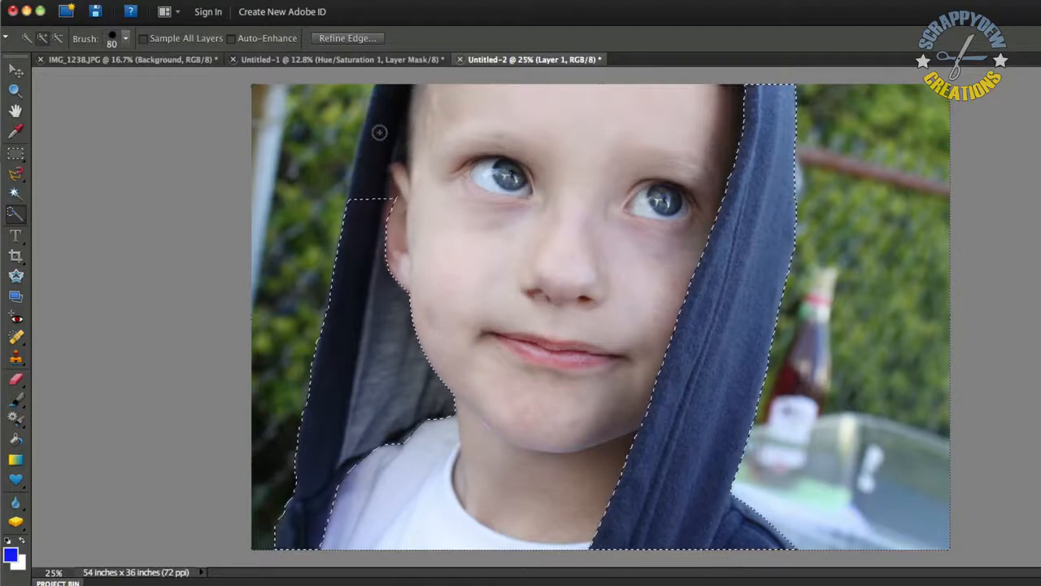
click(368, 178)
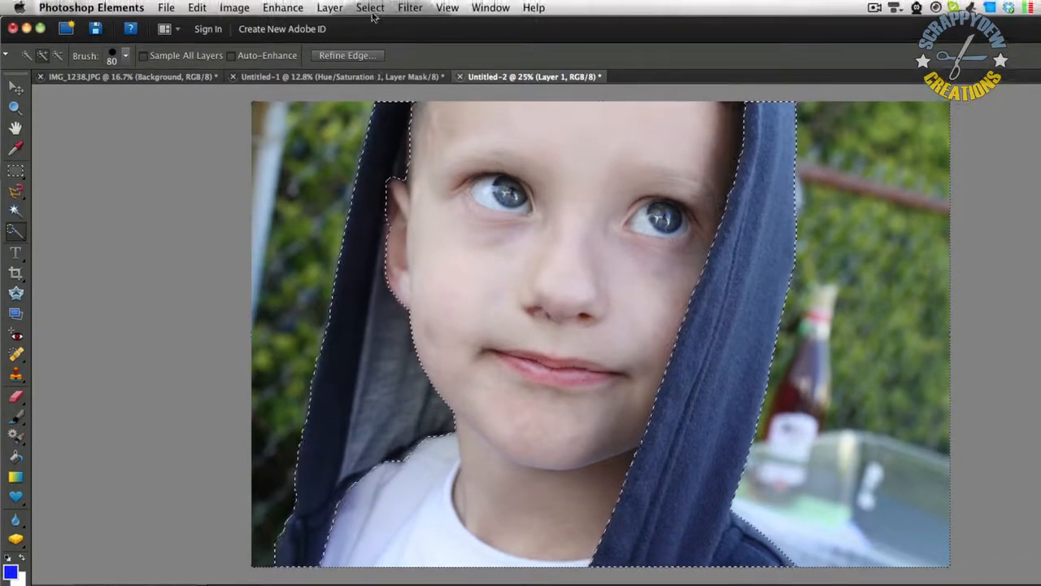
- Invert the selection via Select > Inverse so everything but the hood is selected
click(384, 7)
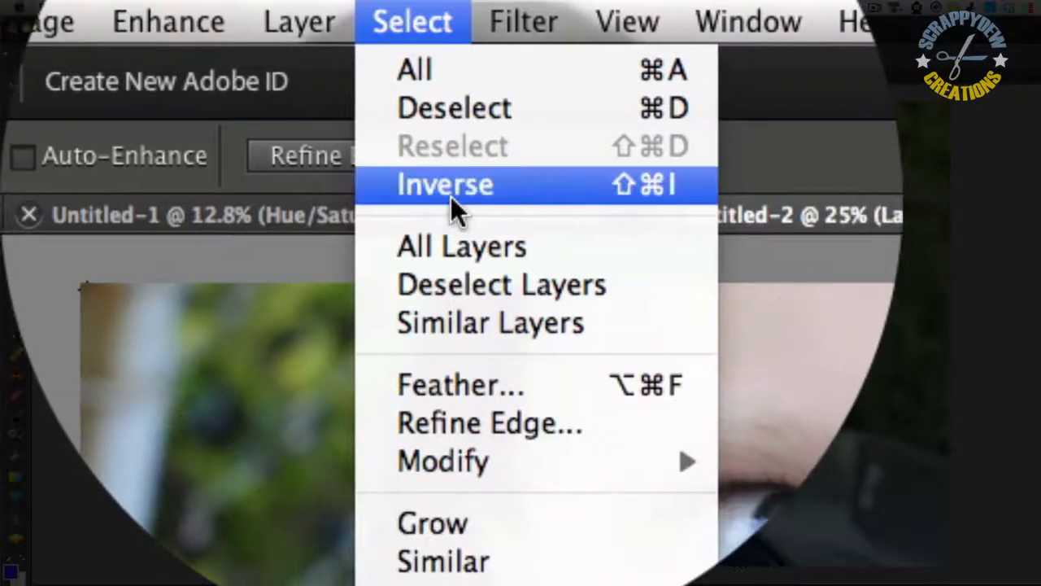
click(443, 185)
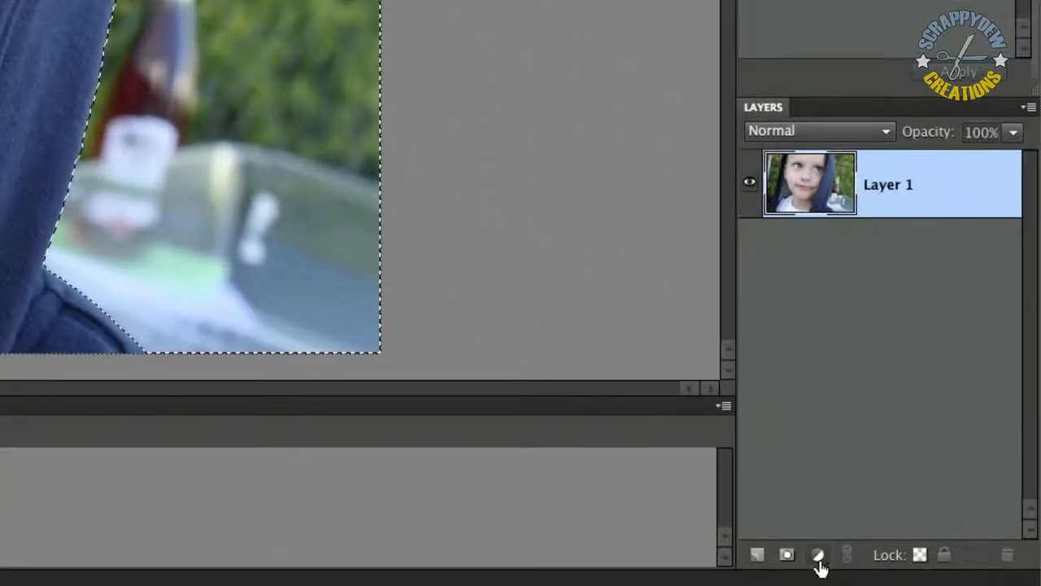
mouse_move(820, 553)
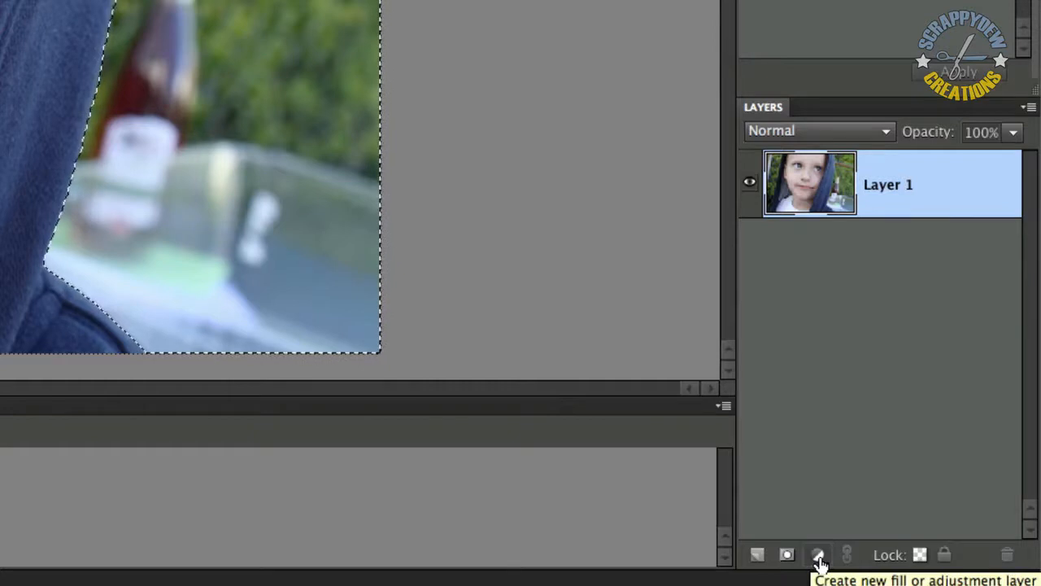
- Add a Hue/Saturation adjustment layer with Saturation at -100 to desaturate everything outside the hood
click(815, 554)
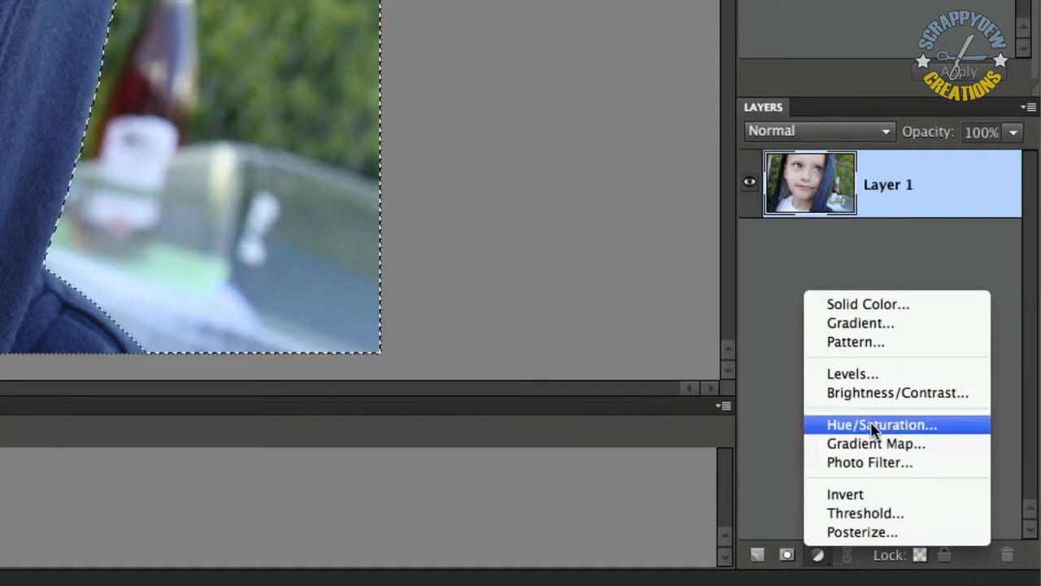
click(876, 423)
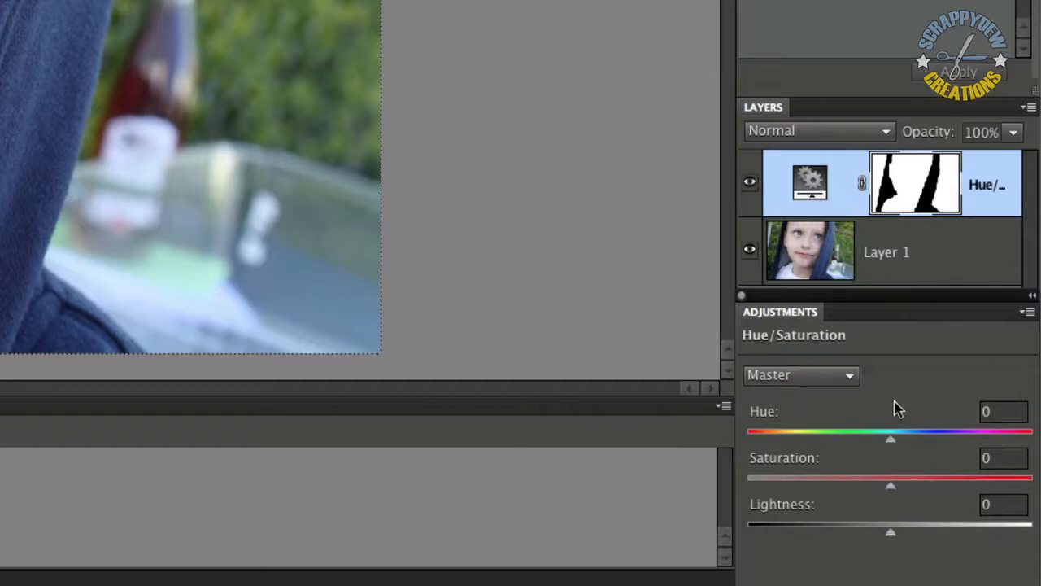
mouse_move(895, 490)
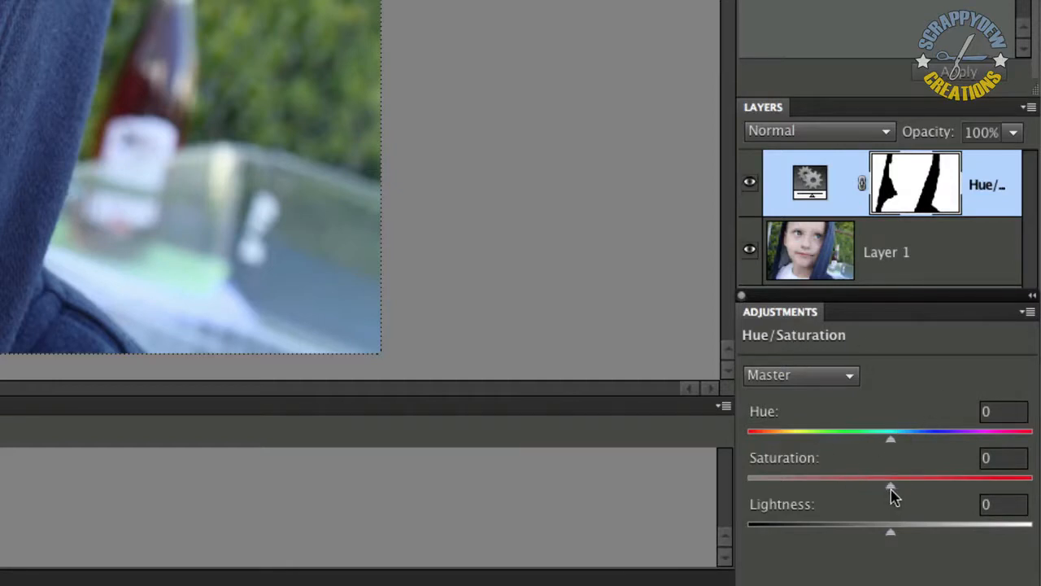
drag(892, 485, 860, 484)
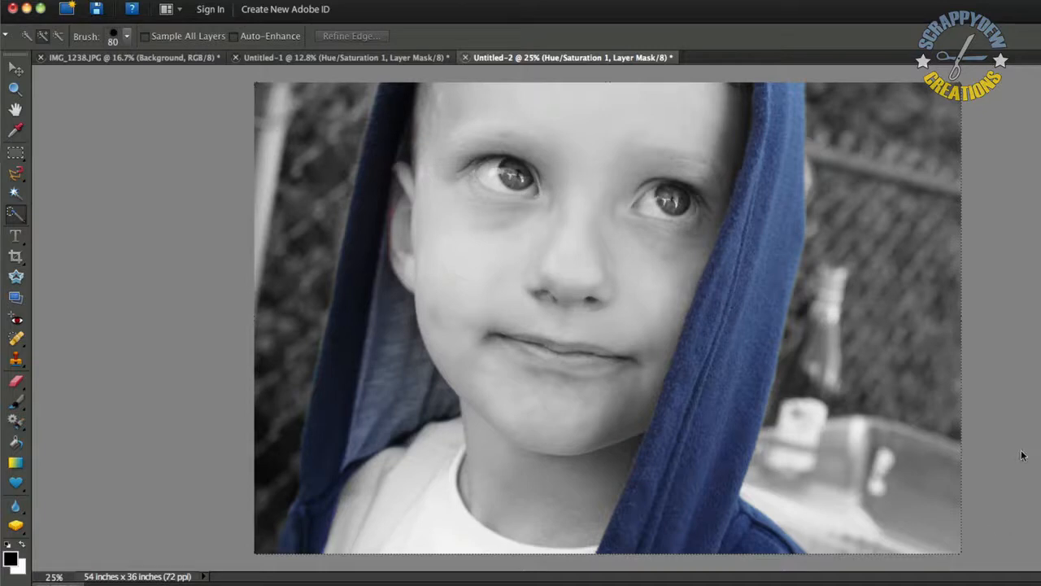
mouse_move(558, 217)
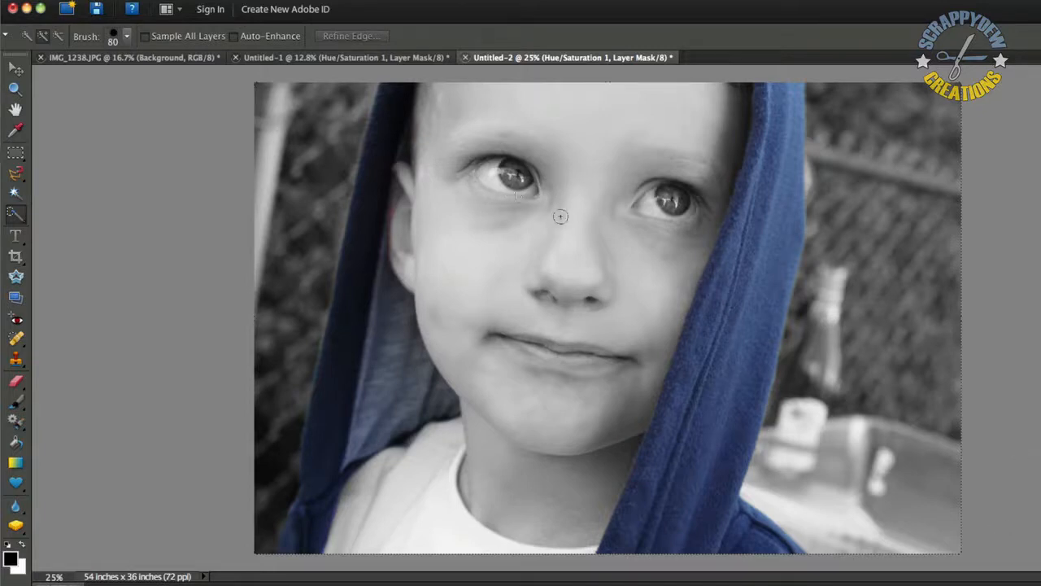
mouse_move(194, 553)
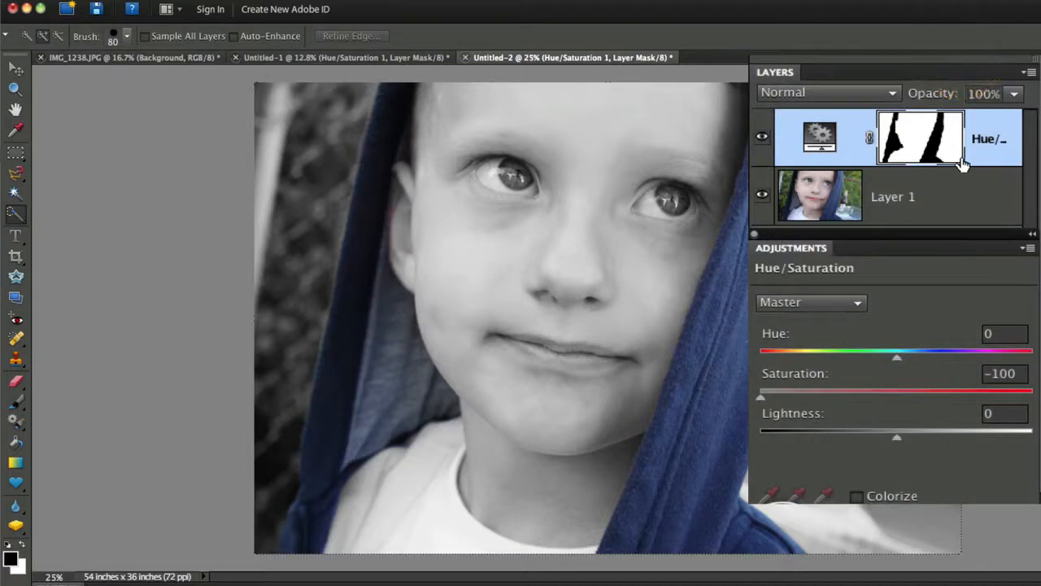
mouse_move(943, 149)
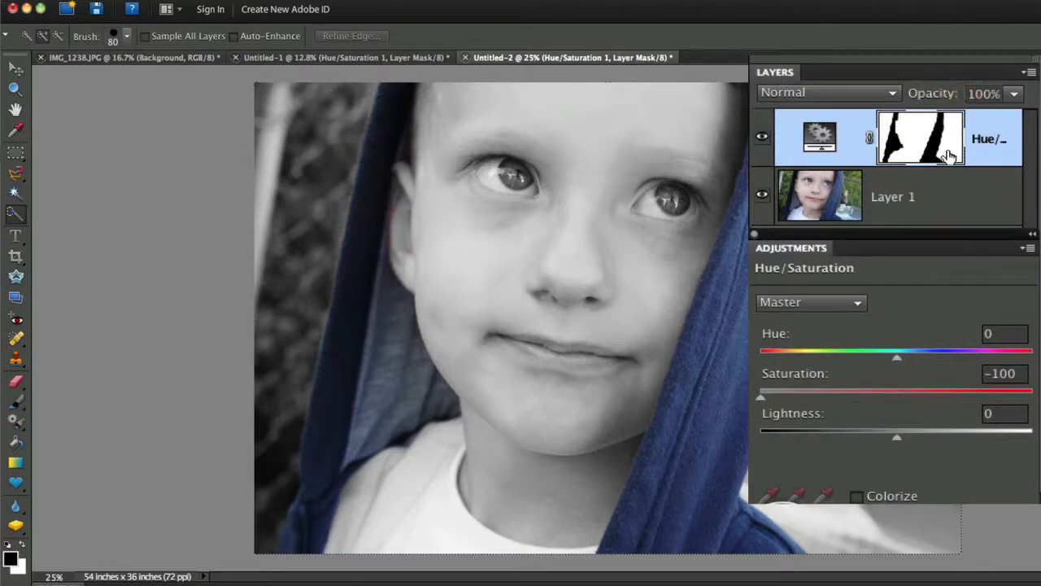
mouse_move(947, 154)
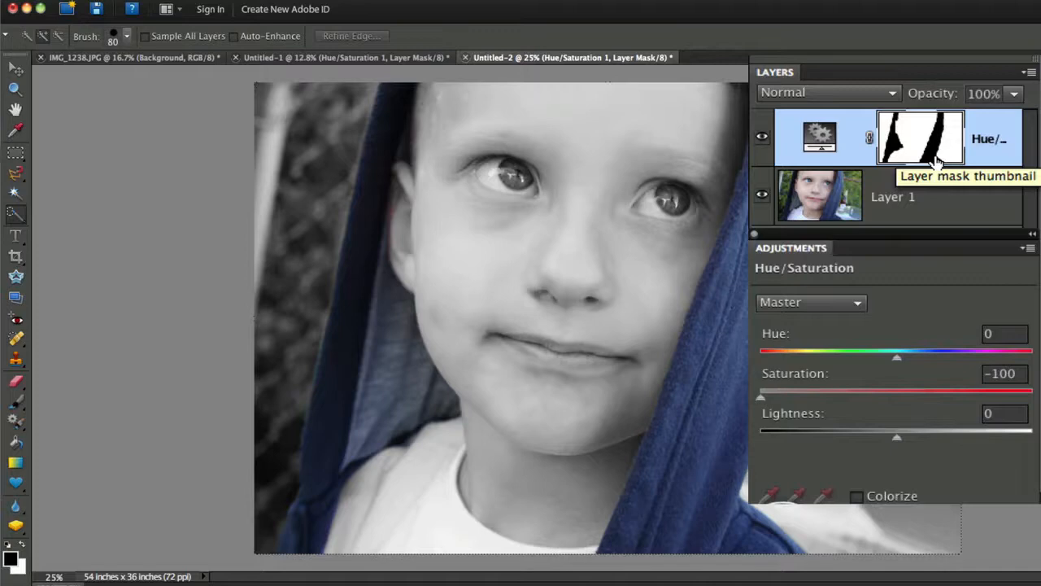
mouse_move(856, 205)
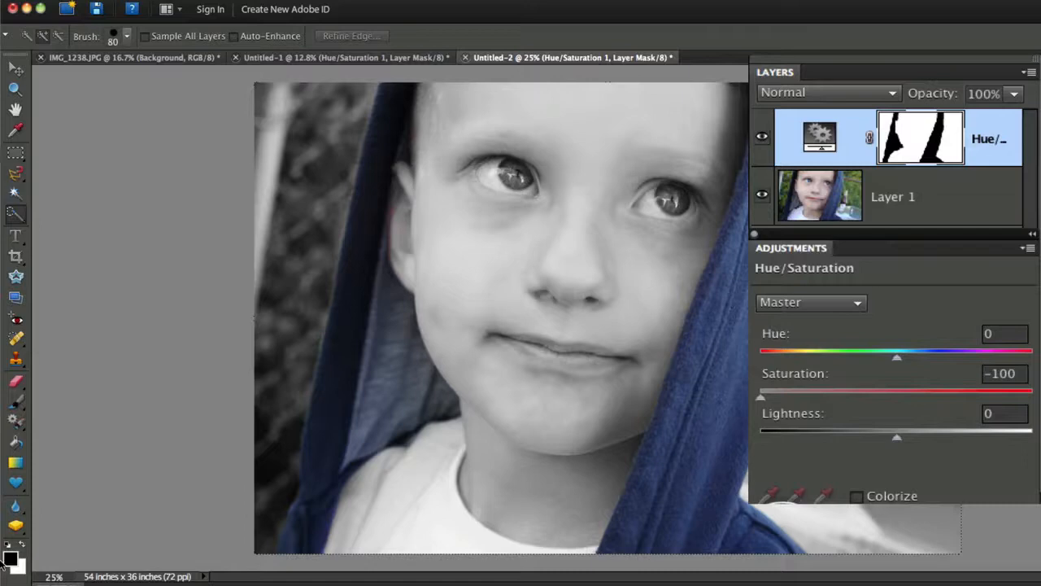
mouse_move(10, 558)
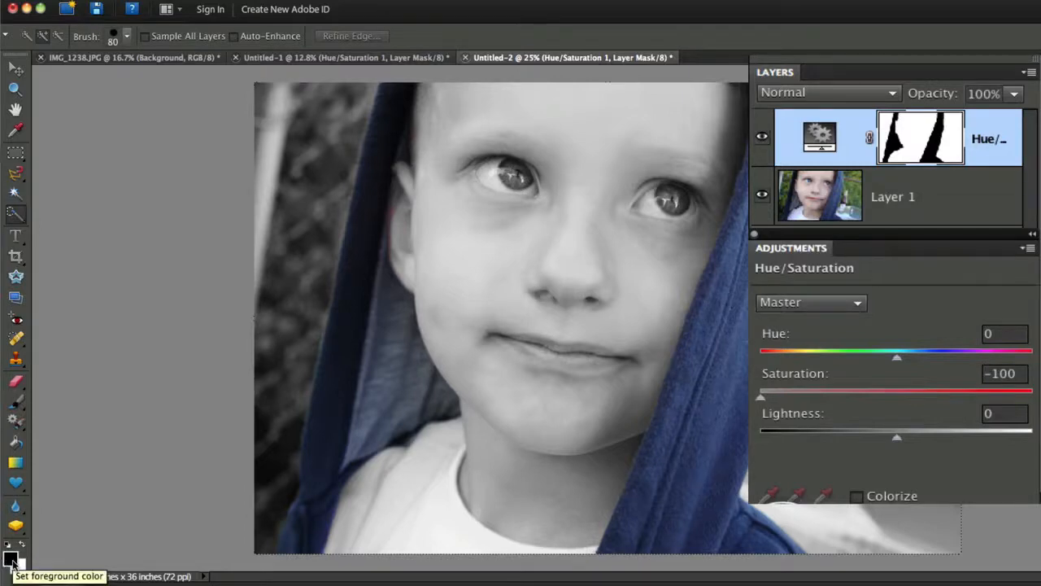
- Set white as the foreground painting colour for editing the adjustment layer mask
click(10, 556)
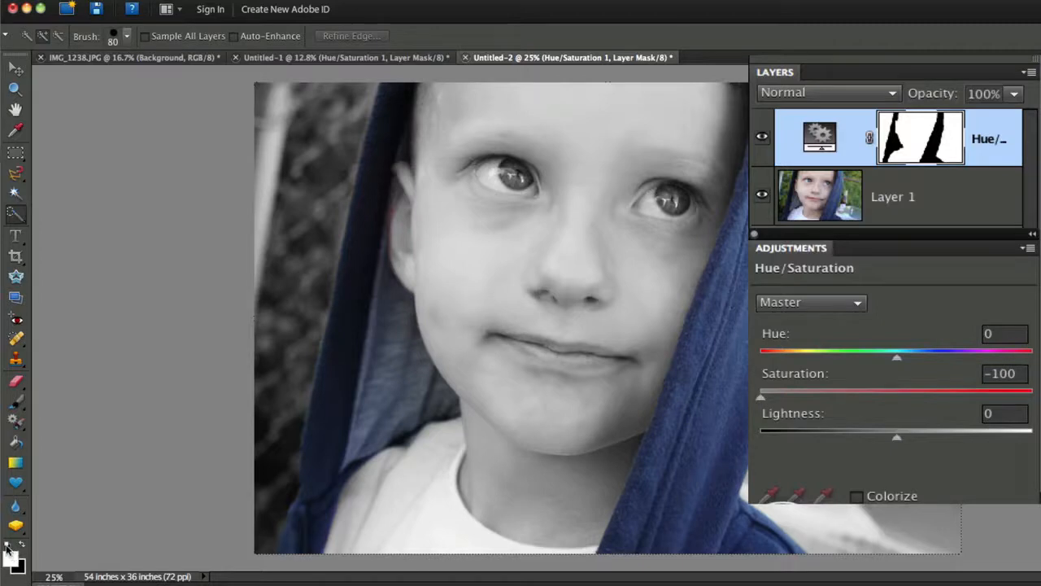
mouse_move(12, 543)
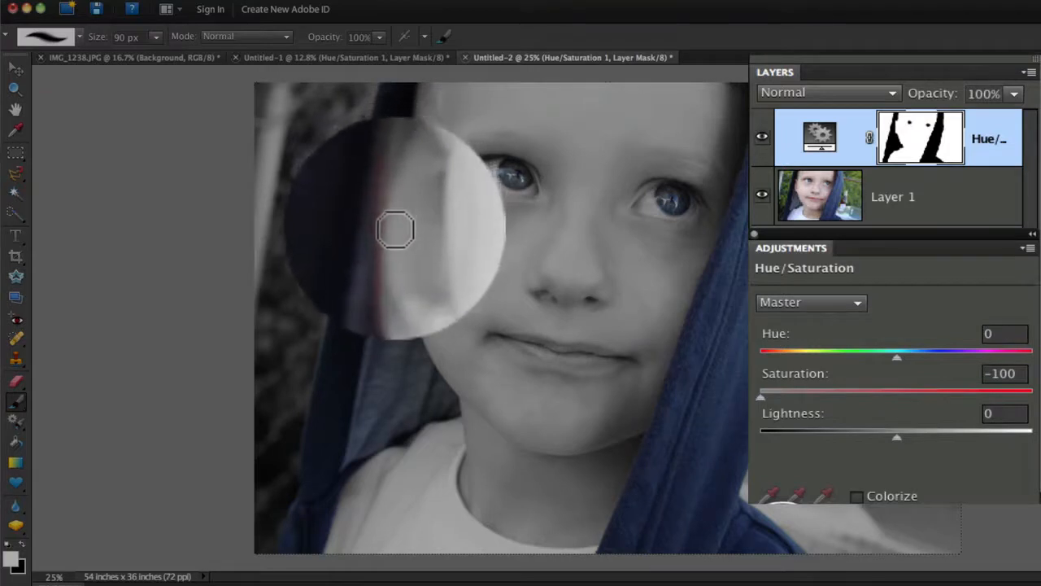
- Paint the mask along the hood's inner left edge so the colour boundary follows the hood
drag(397, 231, 399, 274)
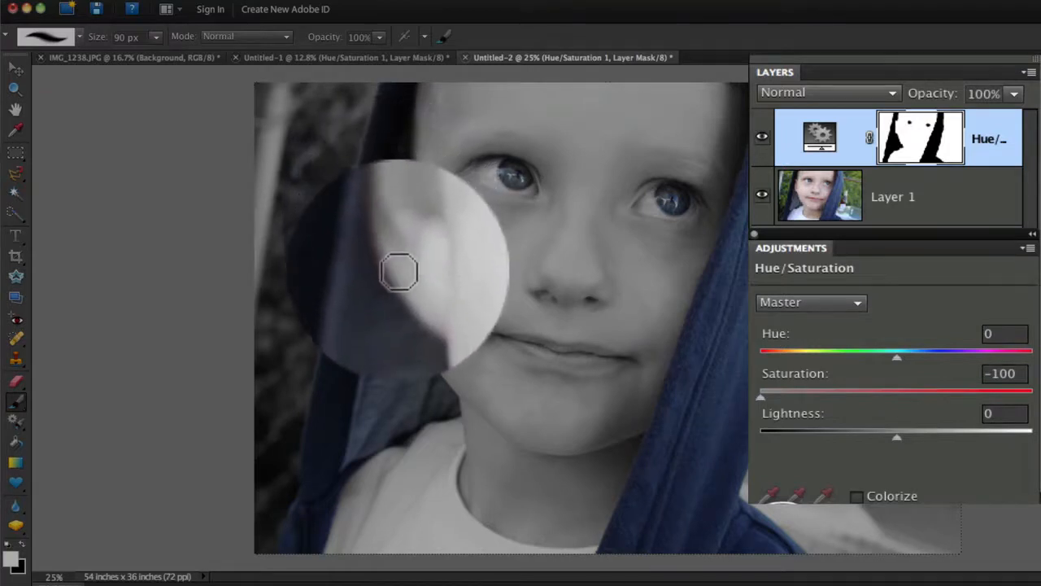